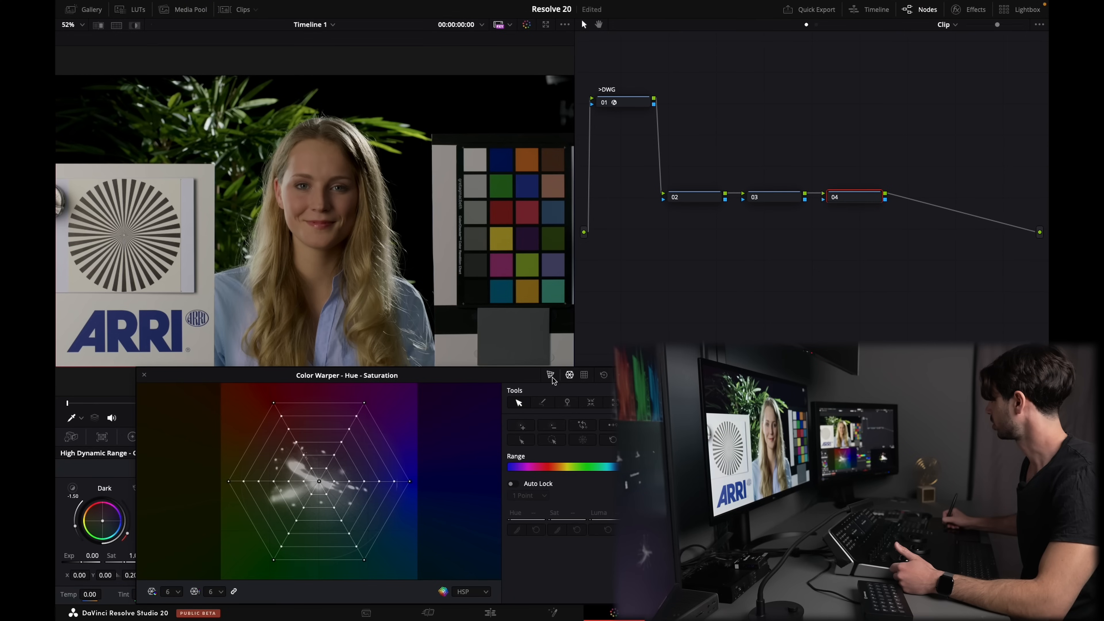
Switch the Color Warper palette from Hue-Saturation to Chroma Warp mode
left_click(550, 374)
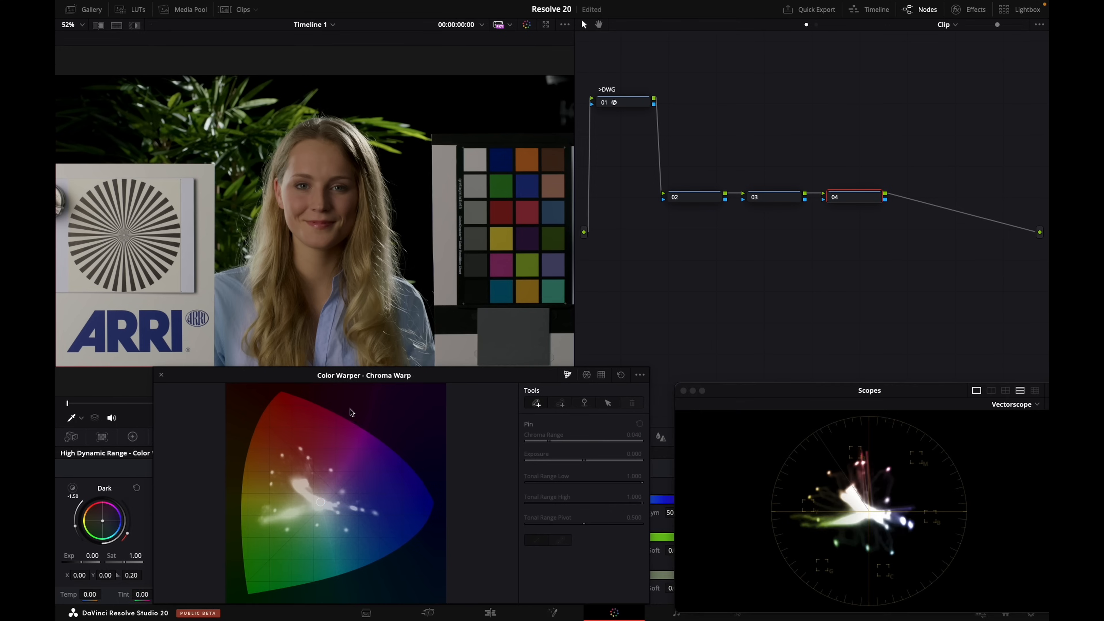
mouse_move(361, 550)
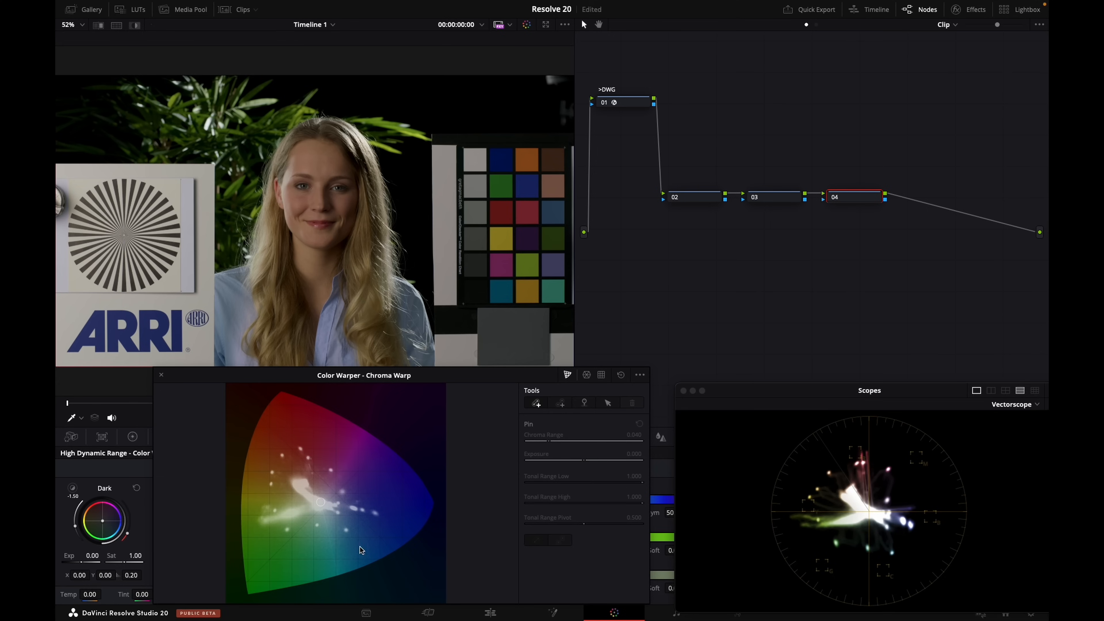
mouse_move(315, 568)
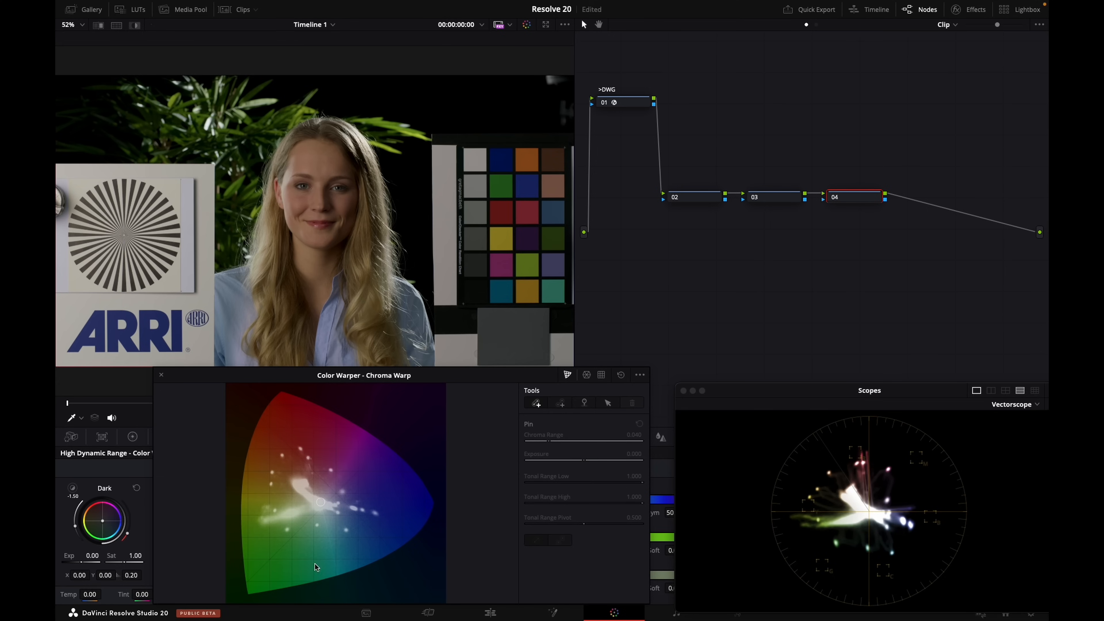
mouse_move(353, 443)
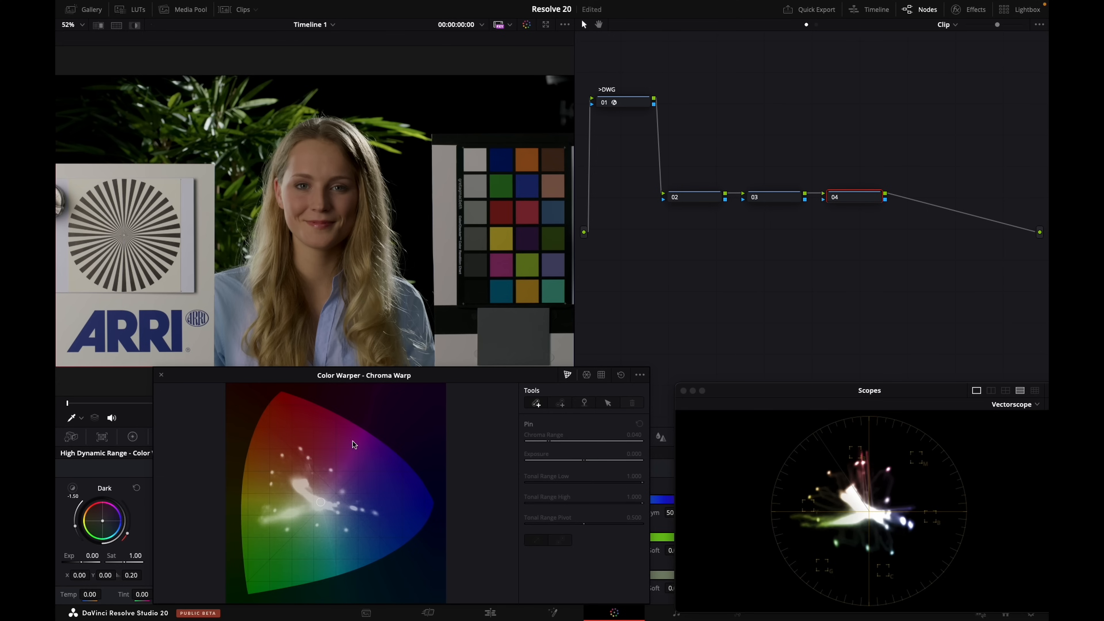
mouse_move(285, 476)
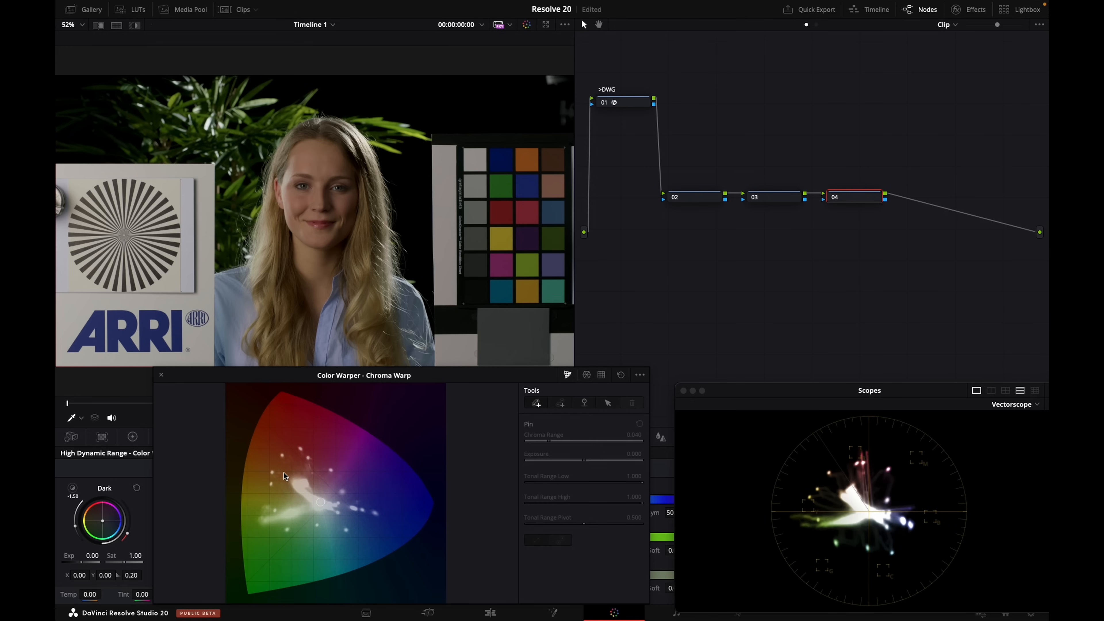
mouse_move(282, 502)
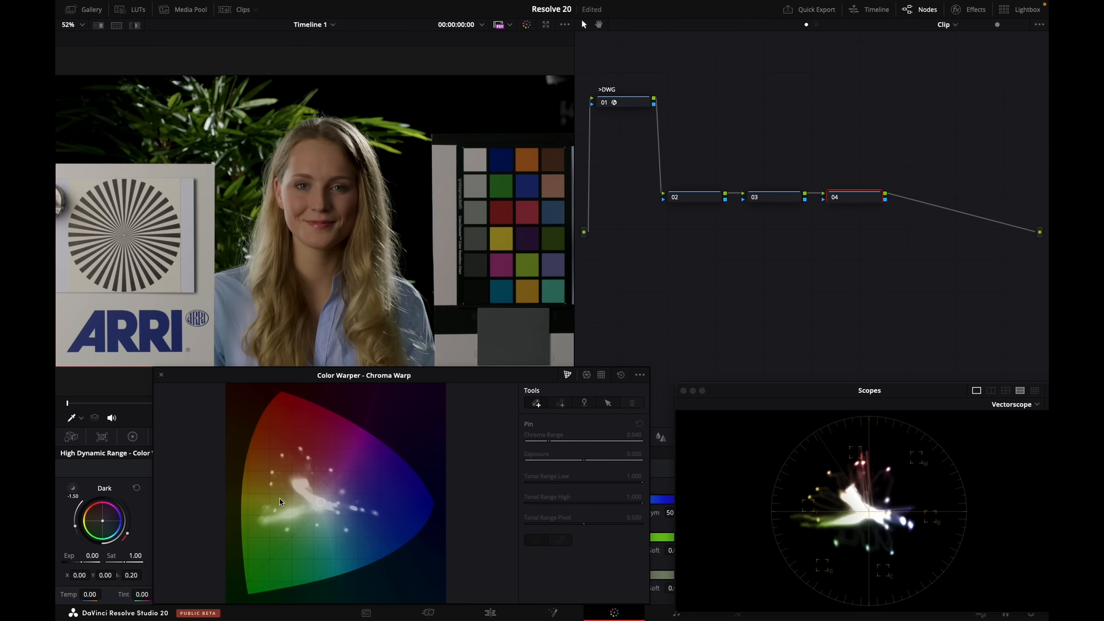
mouse_move(496, 449)
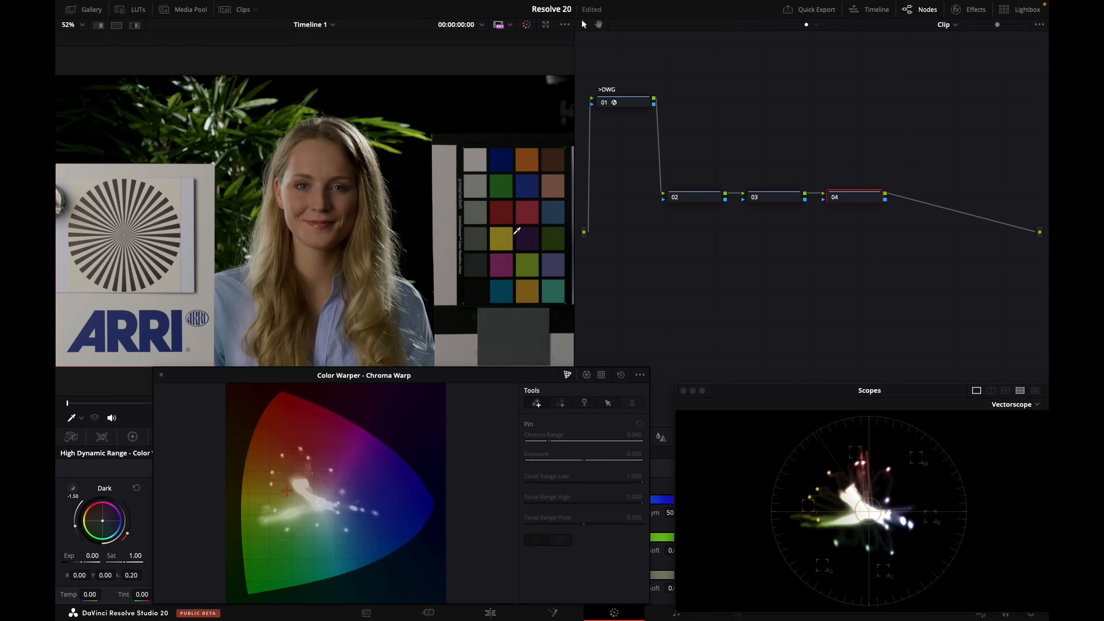
Sample the colour chart's red patch in the viewer to place a Chroma Warp pin
left_click(301, 448)
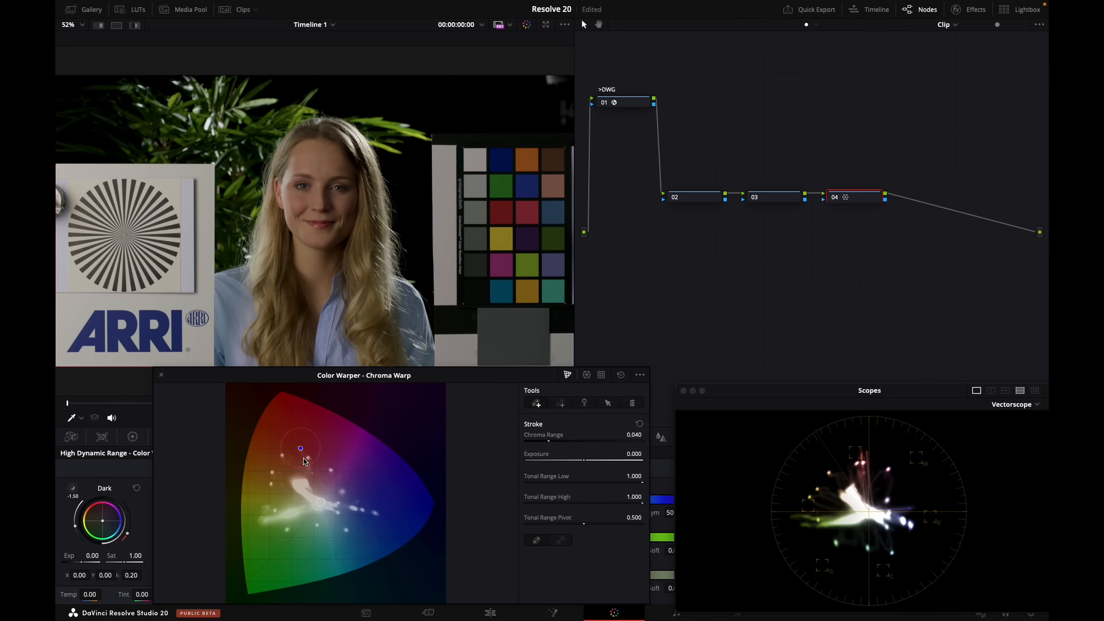
mouse_move(279, 440)
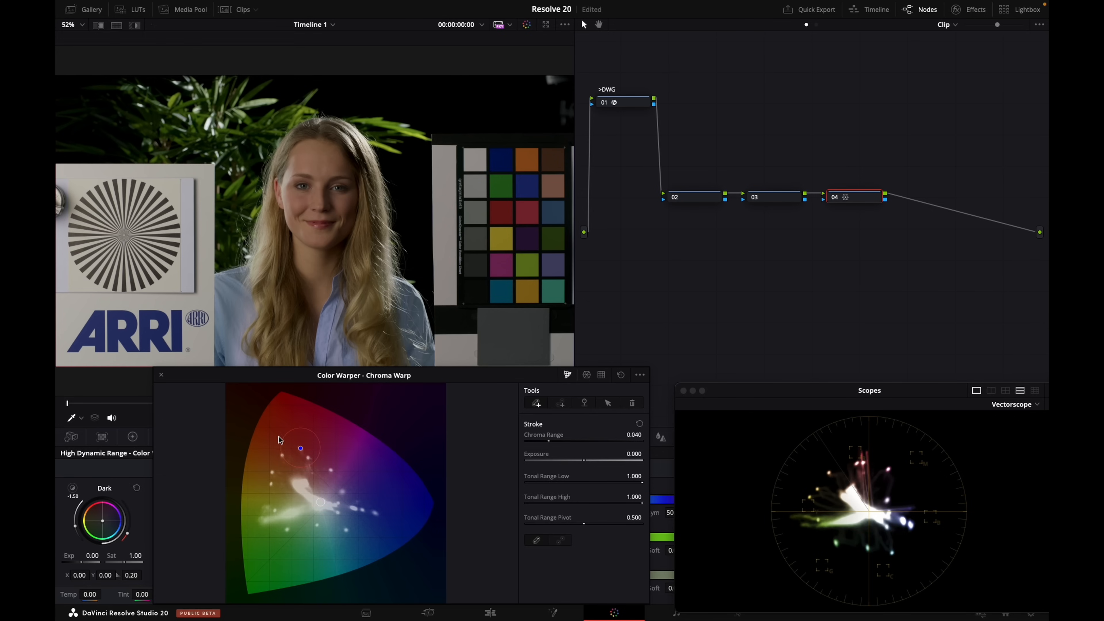
mouse_move(314, 459)
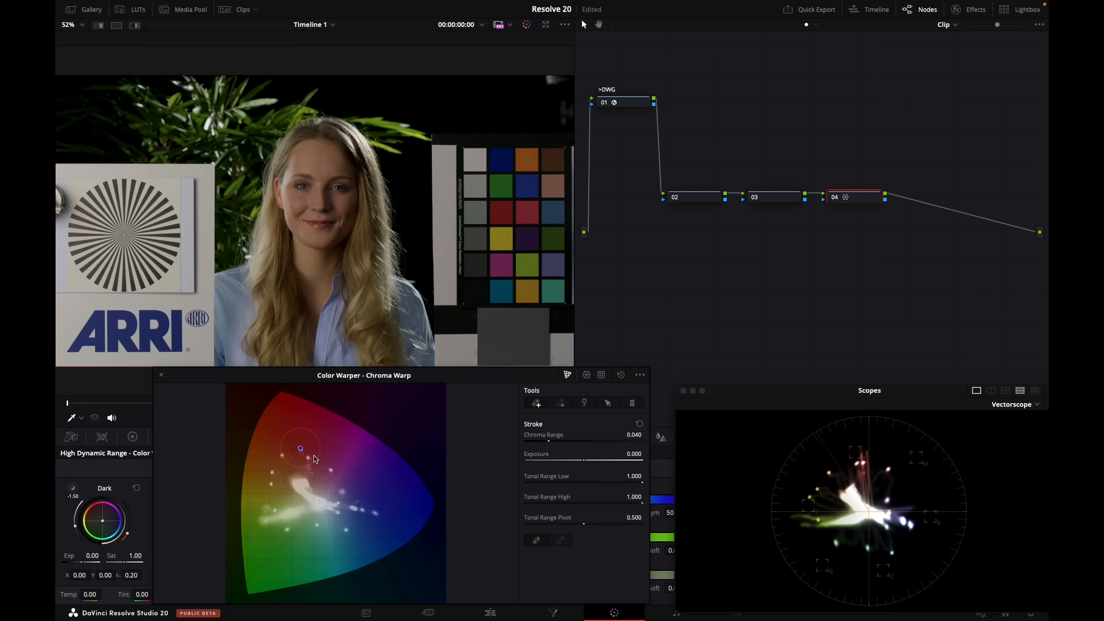
mouse_move(312, 458)
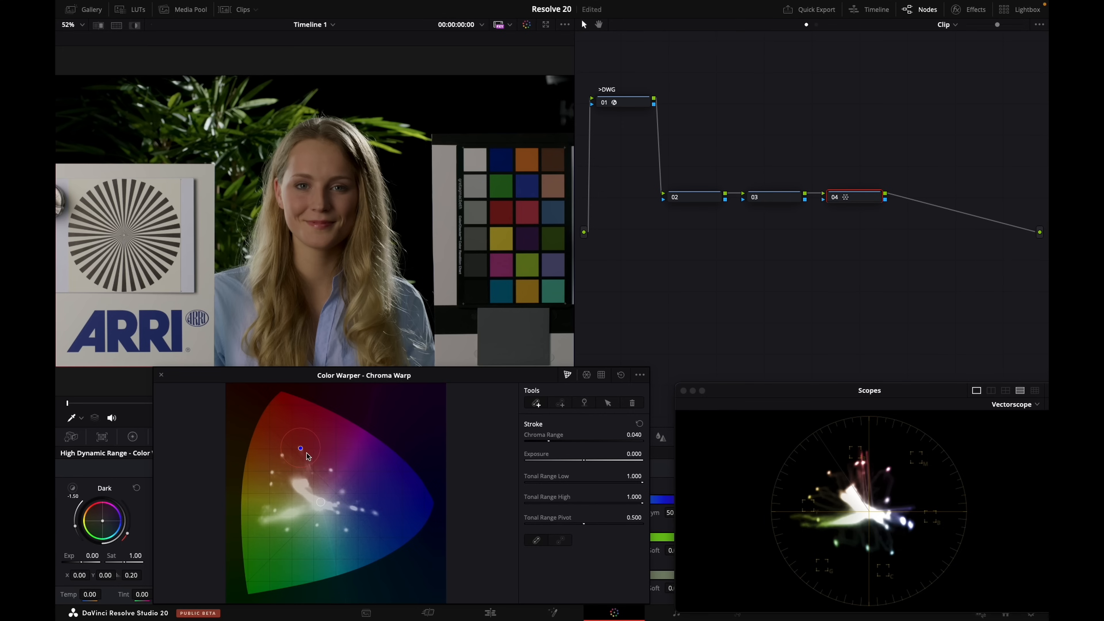
mouse_move(311, 451)
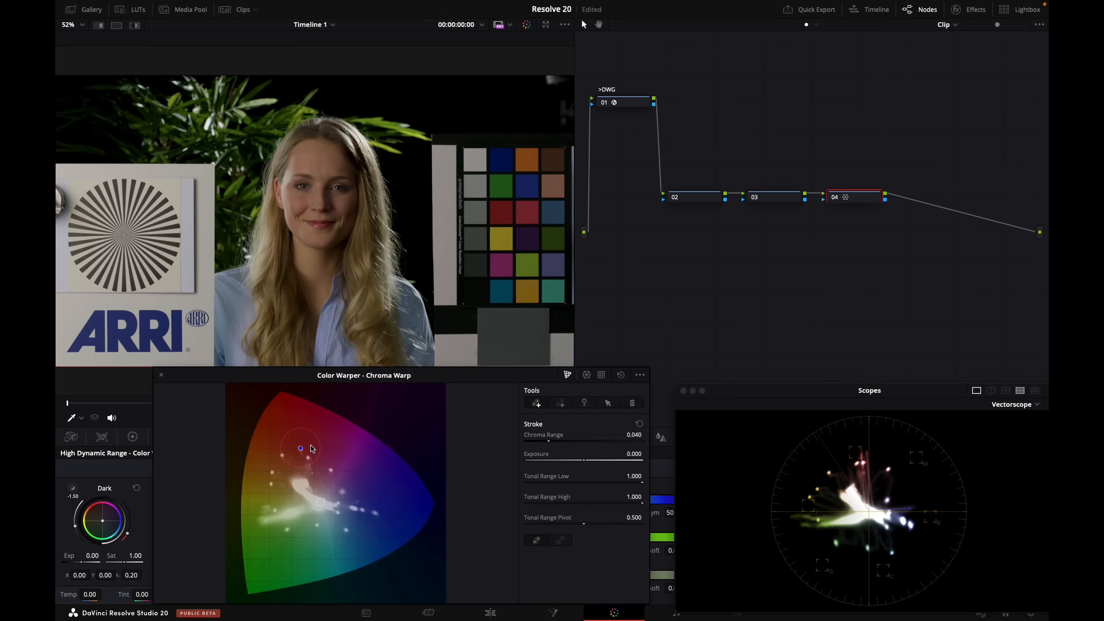
mouse_move(305, 451)
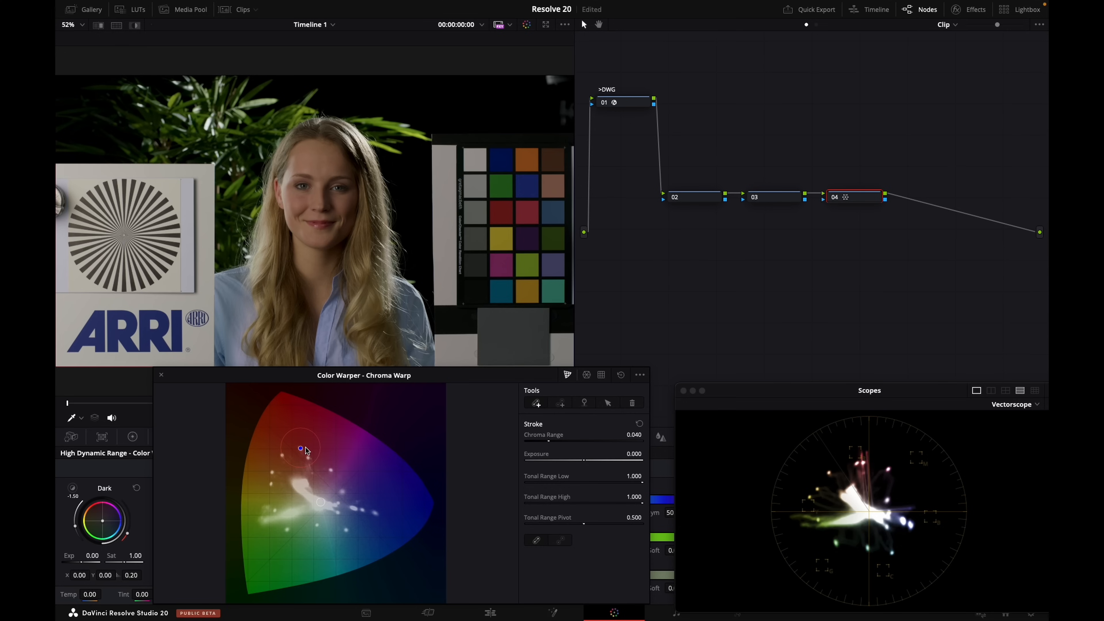
mouse_move(308, 446)
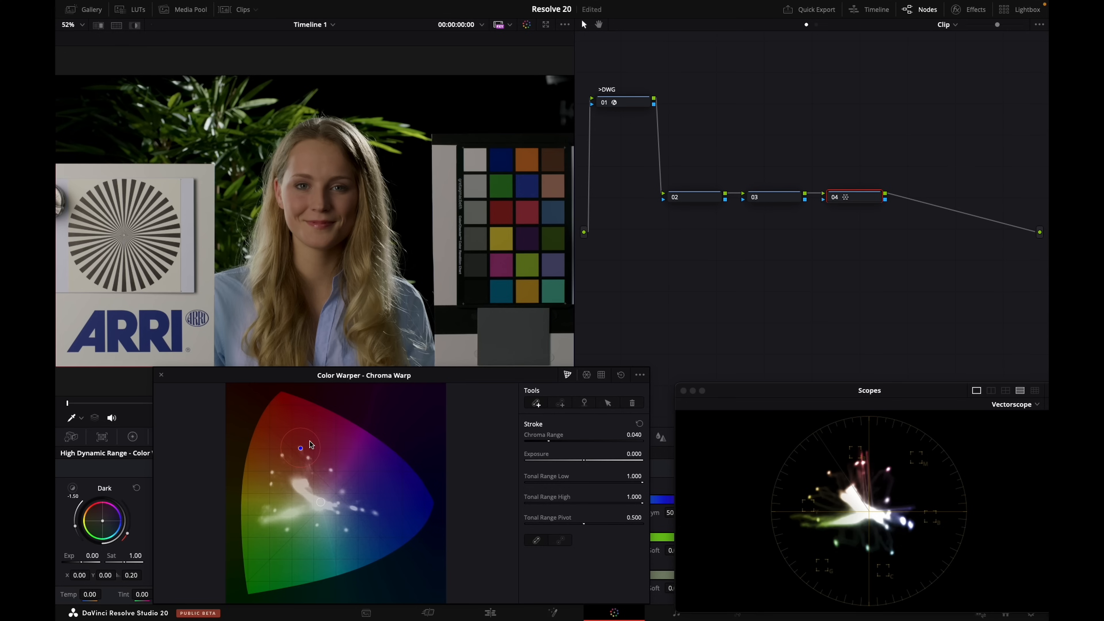